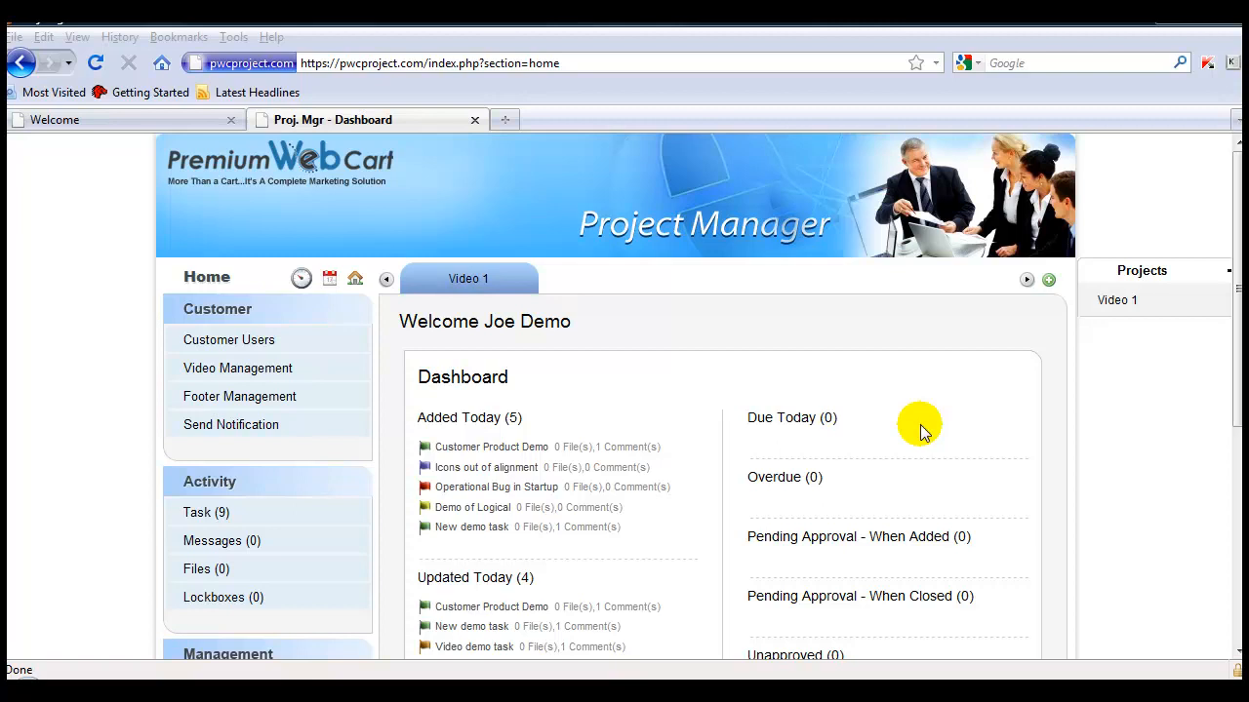
pyautogui.moveTo(522, 242)
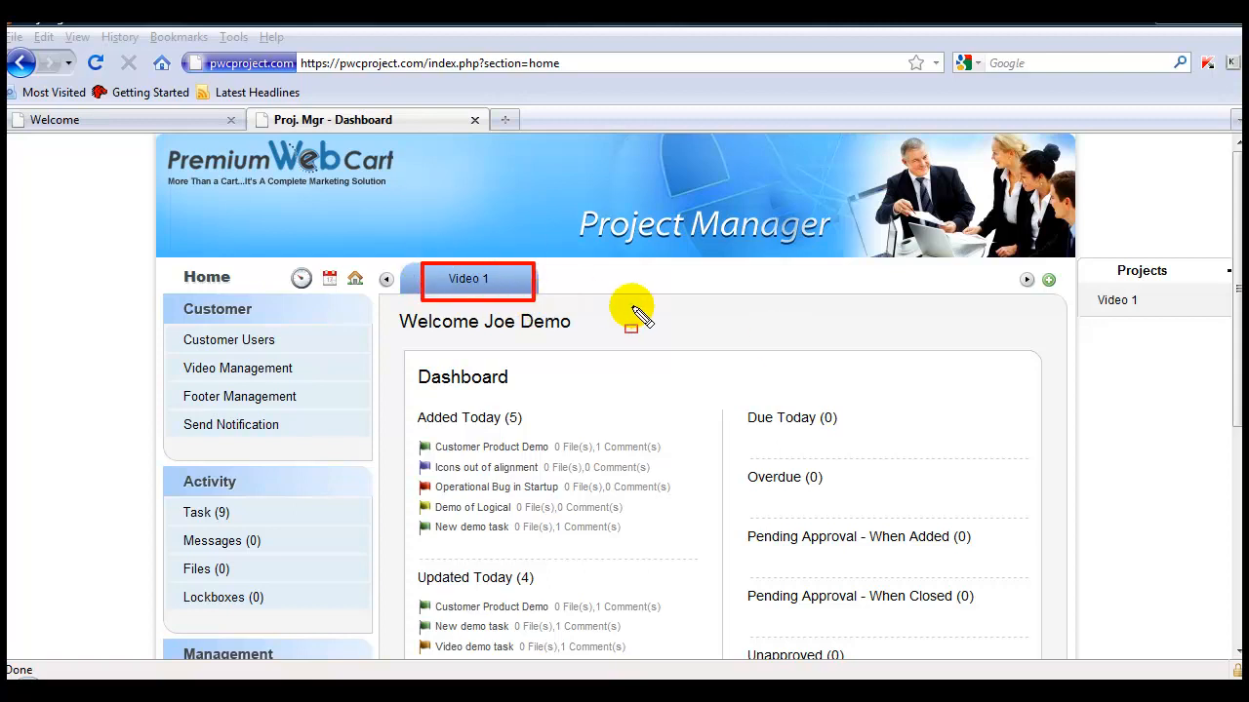
pyautogui.moveTo(205, 512)
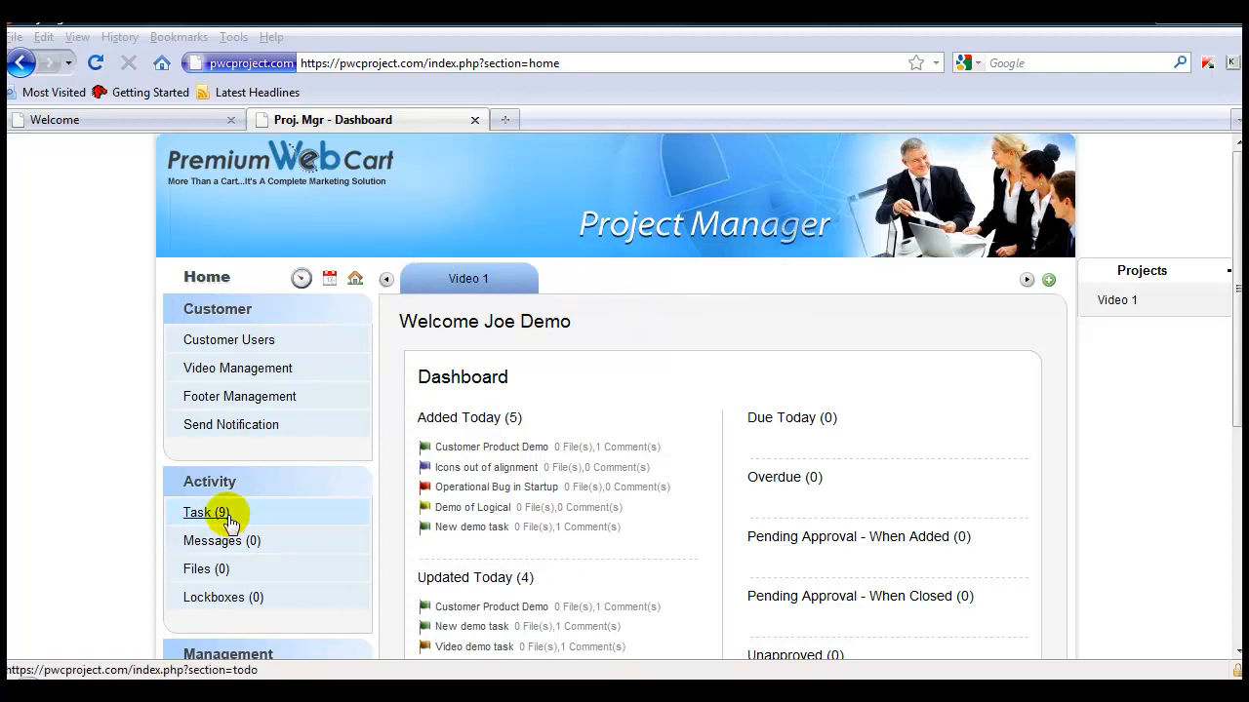
# - Review Video 1's task lists: Customer Specific (3), Logical (4), Cosmetic (1), Functional (1)
pyautogui.click(205, 512)
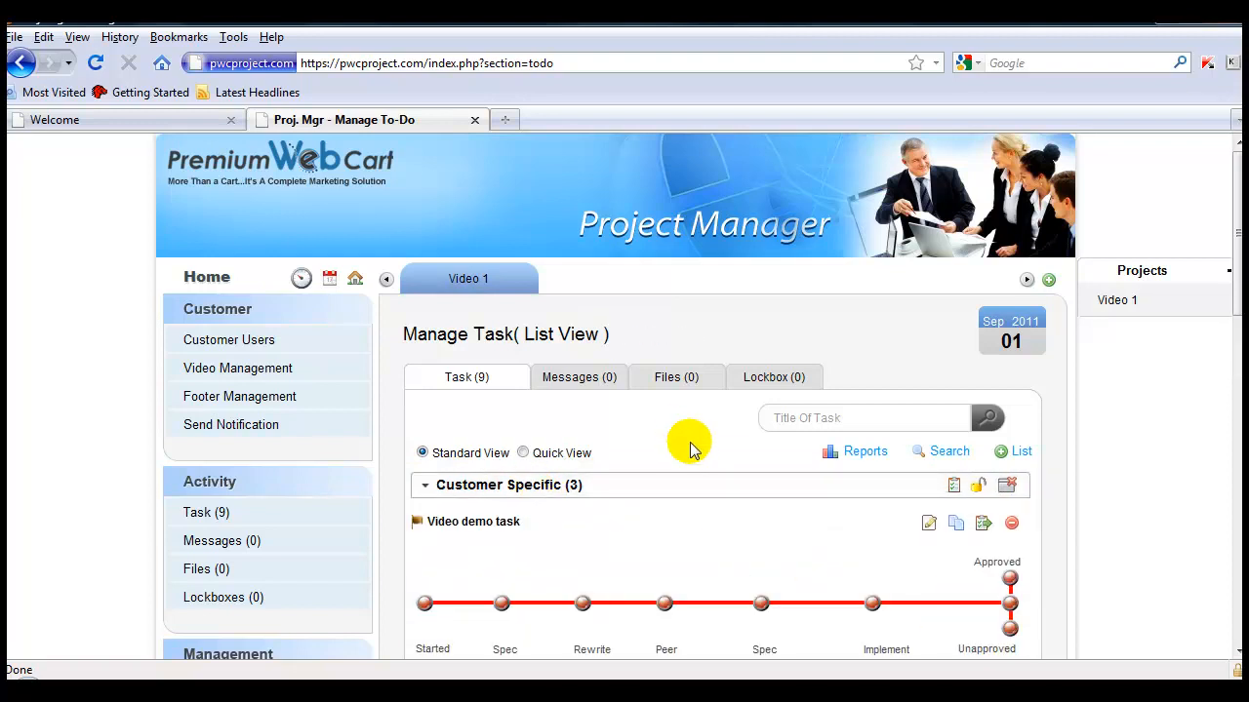
pyautogui.scroll(-3)
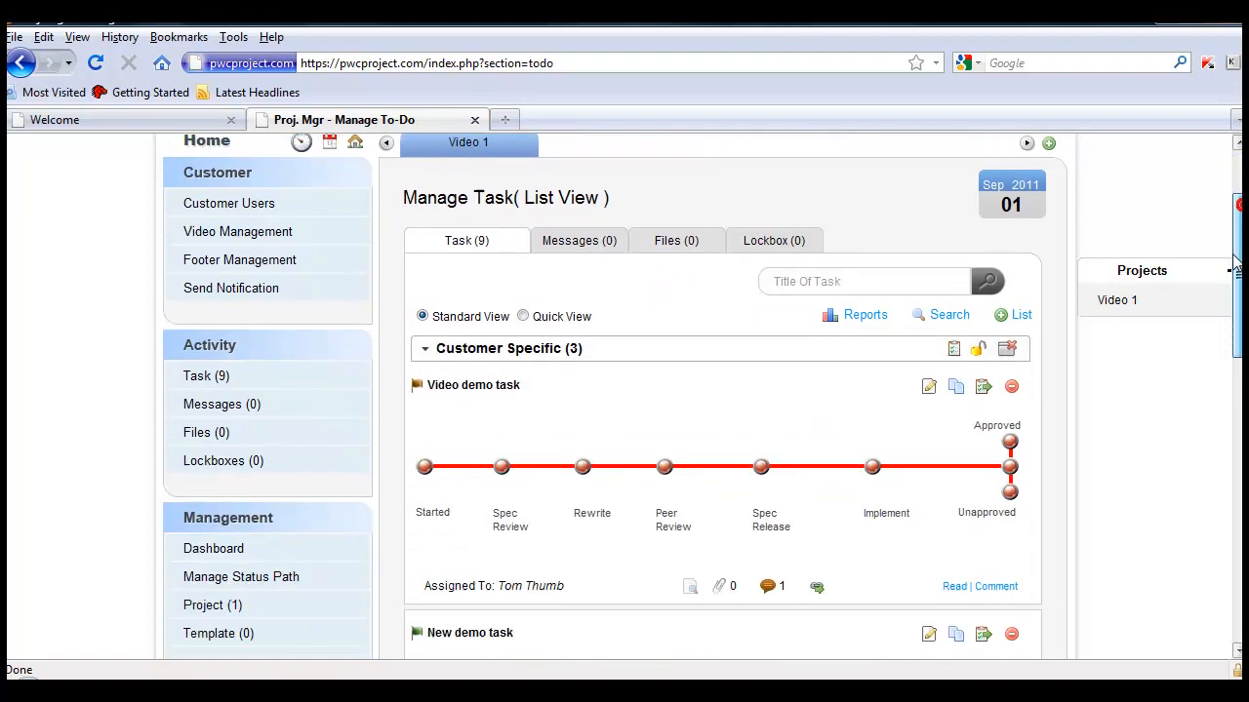
pyautogui.scroll(-3)
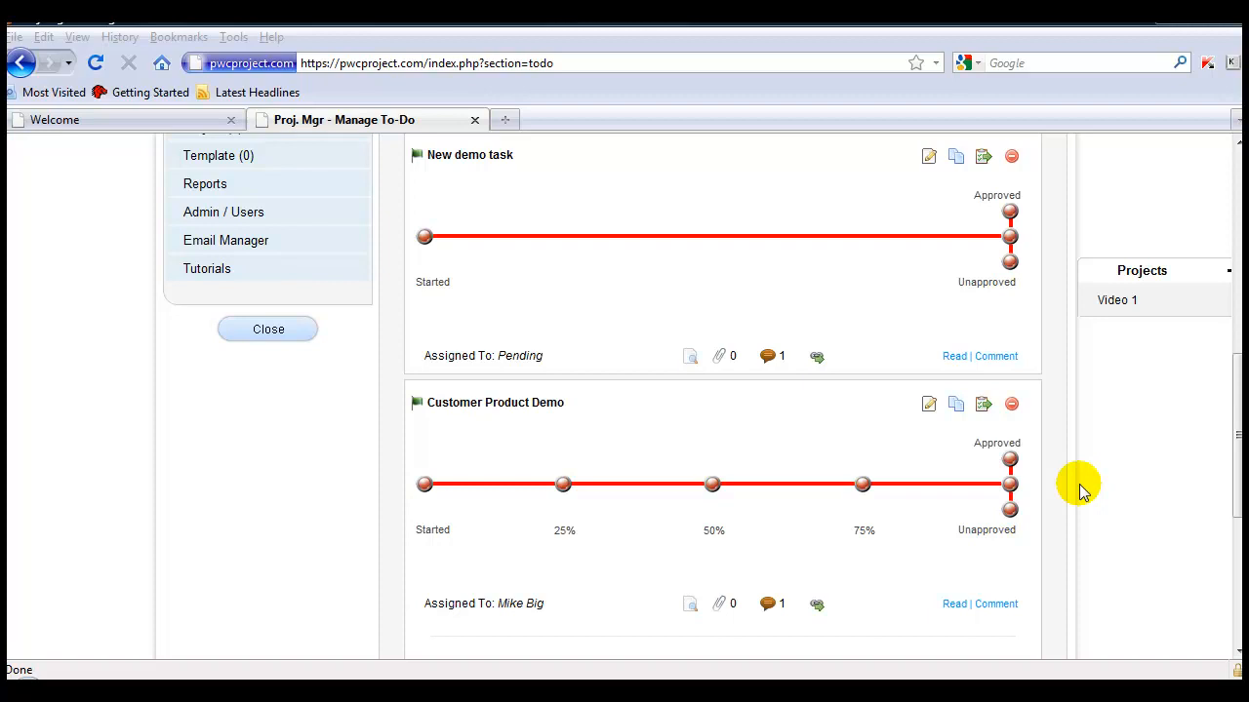
pyautogui.scroll(-3)
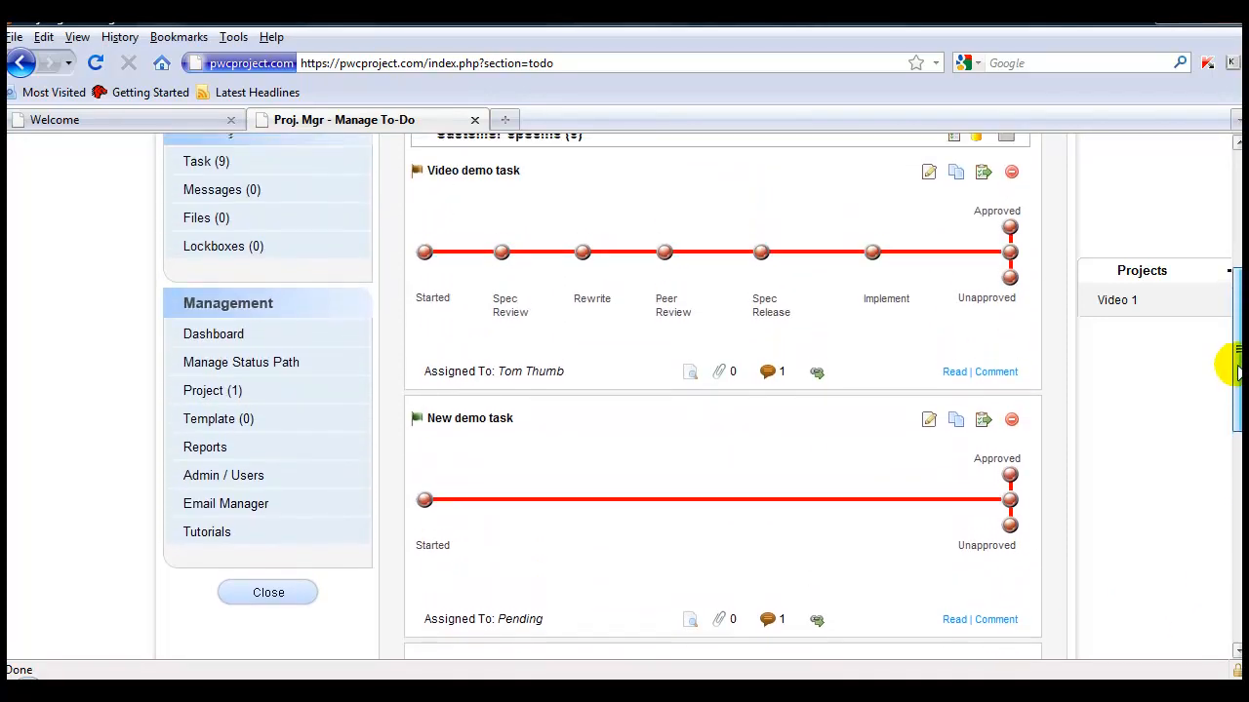
pyautogui.scroll(3)
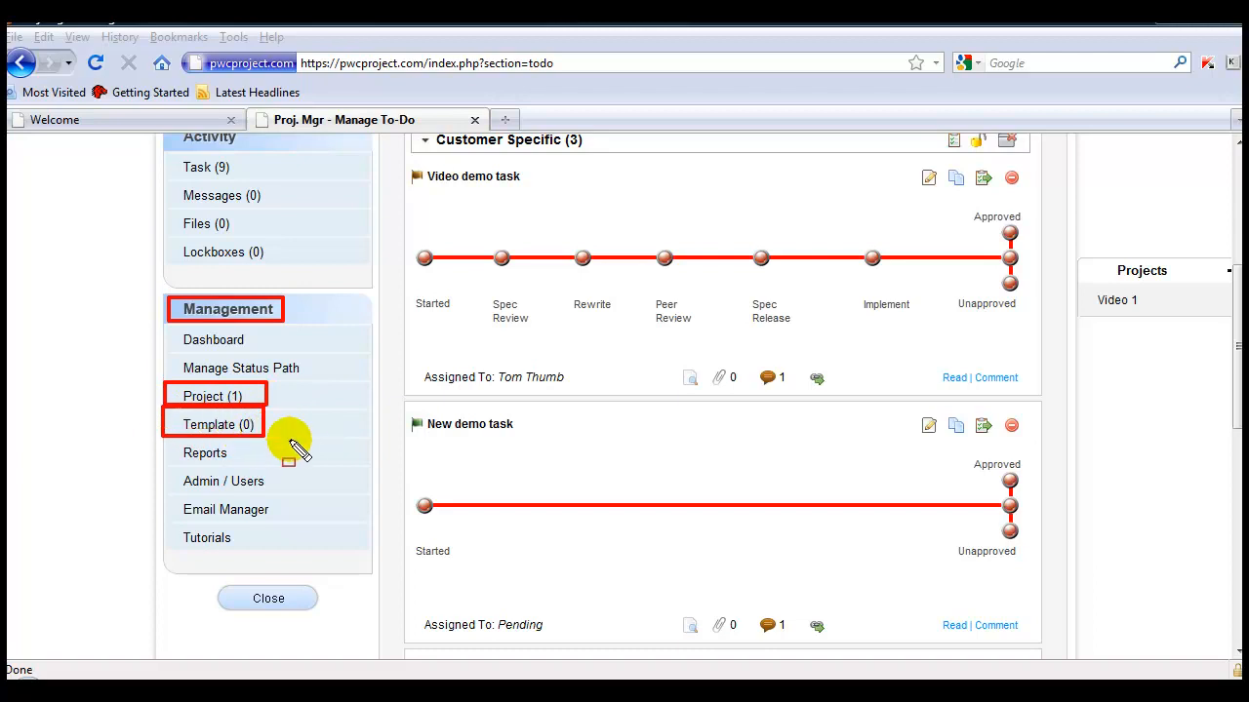
pyautogui.moveTo(299, 427)
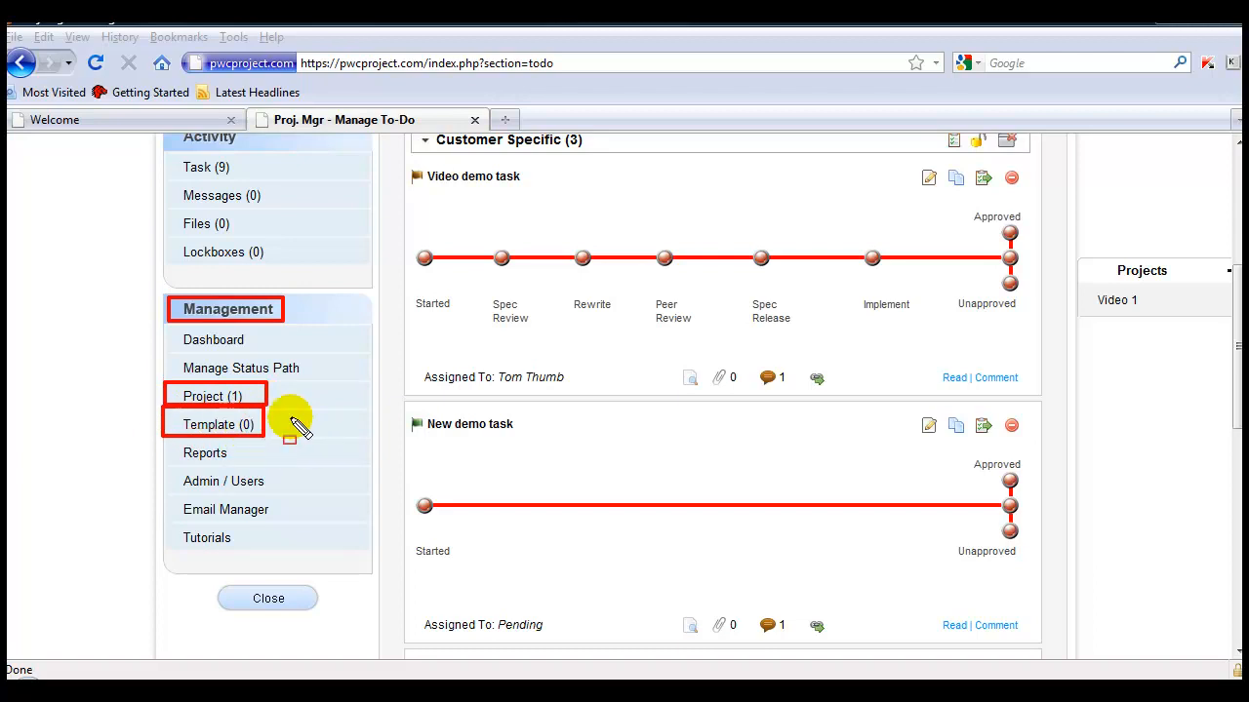
pyautogui.click(212, 395)
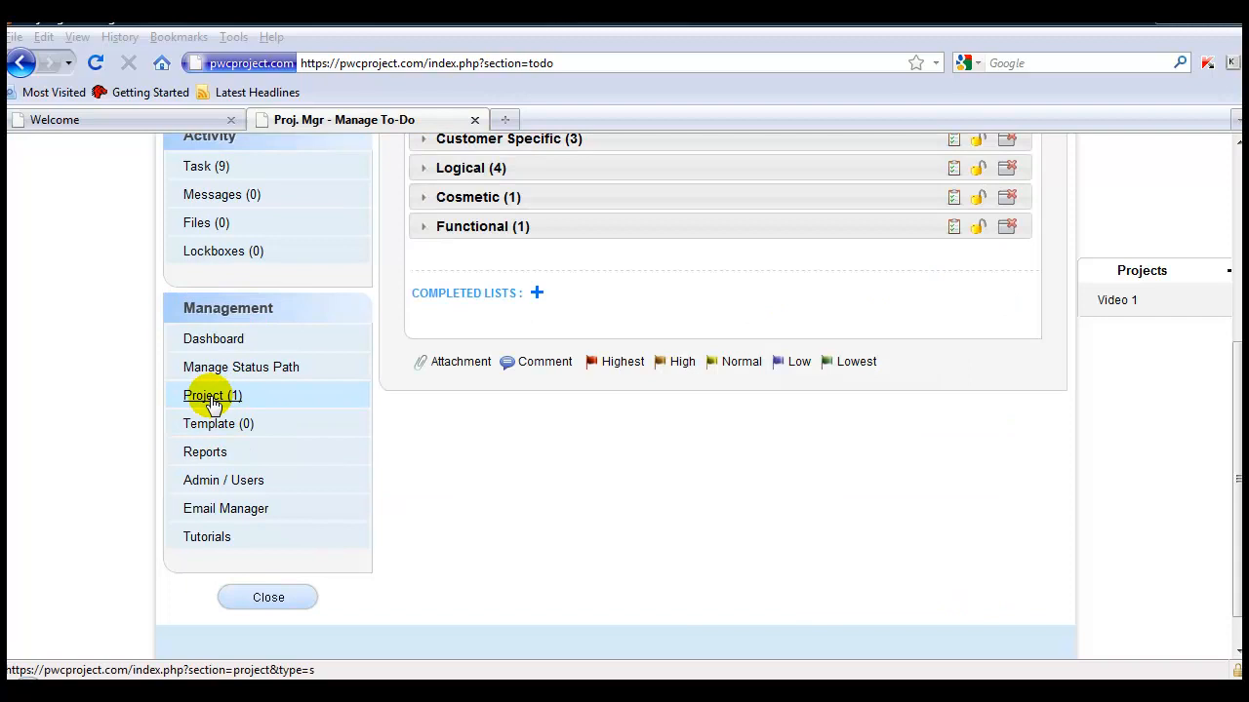
# - From the project list, save Video 1 as a template named 'Demo Template'
pyautogui.click(212, 395)
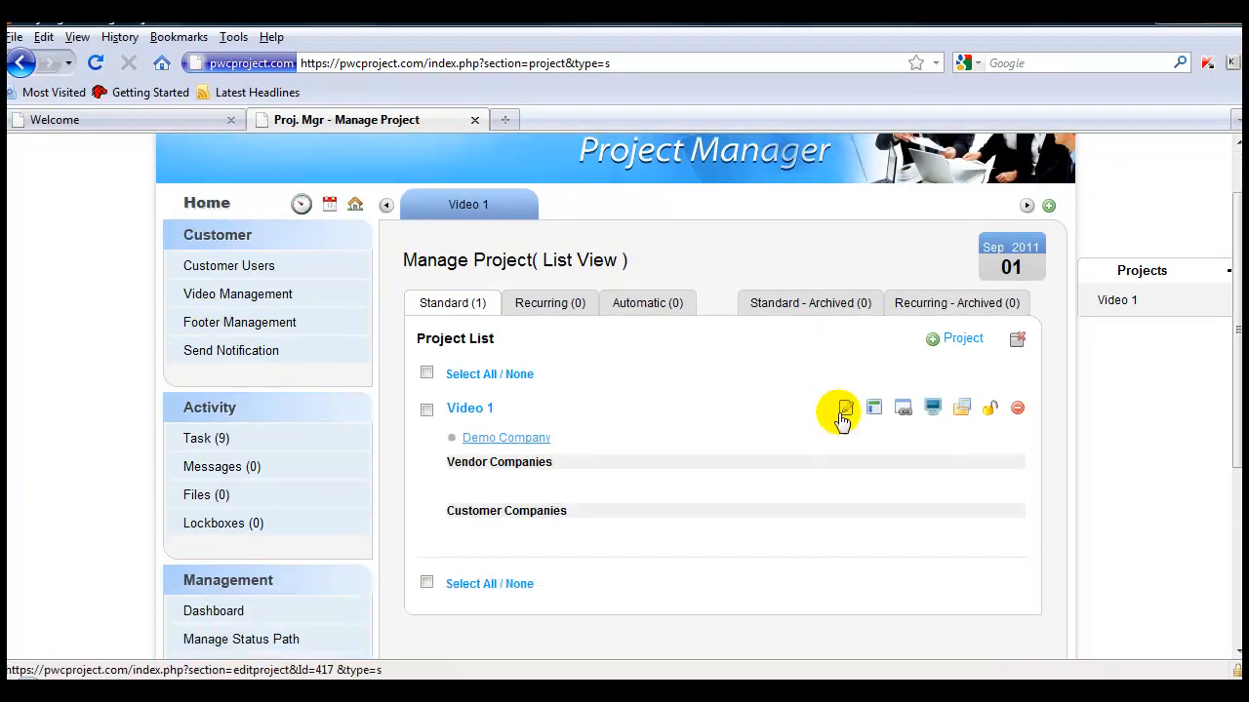
pyautogui.scroll(-3)
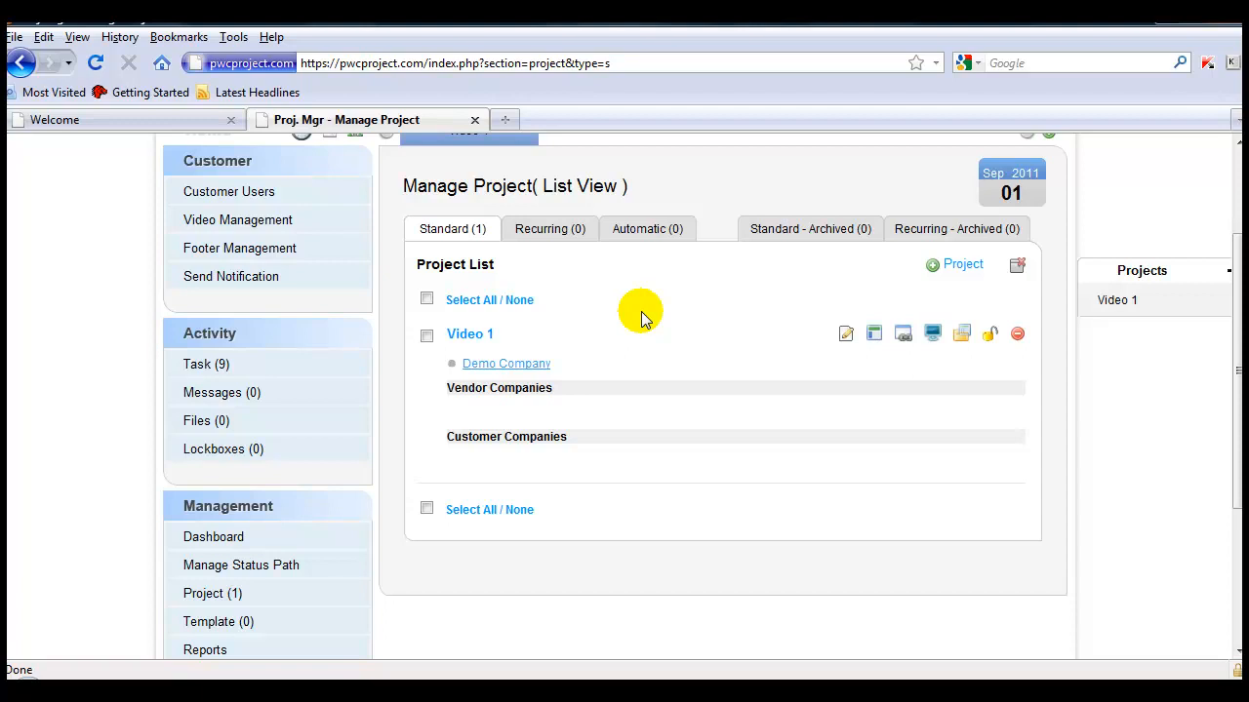
pyautogui.moveTo(868, 333)
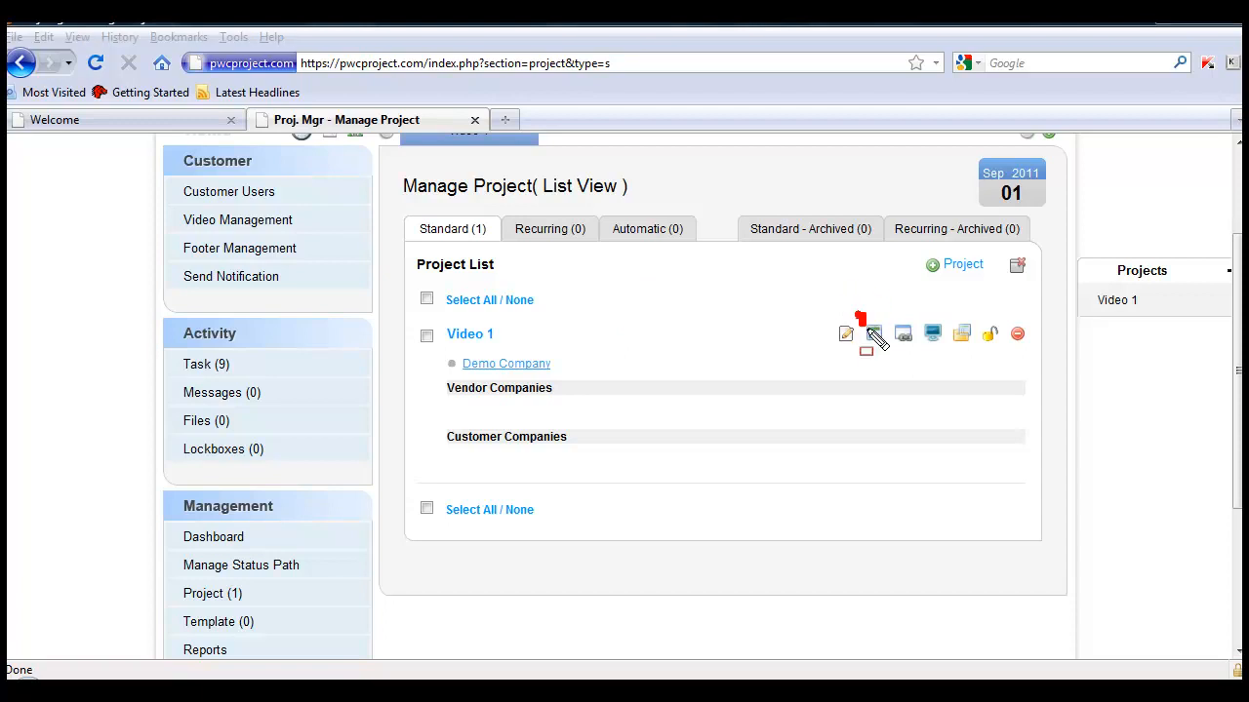
pyautogui.click(873, 333)
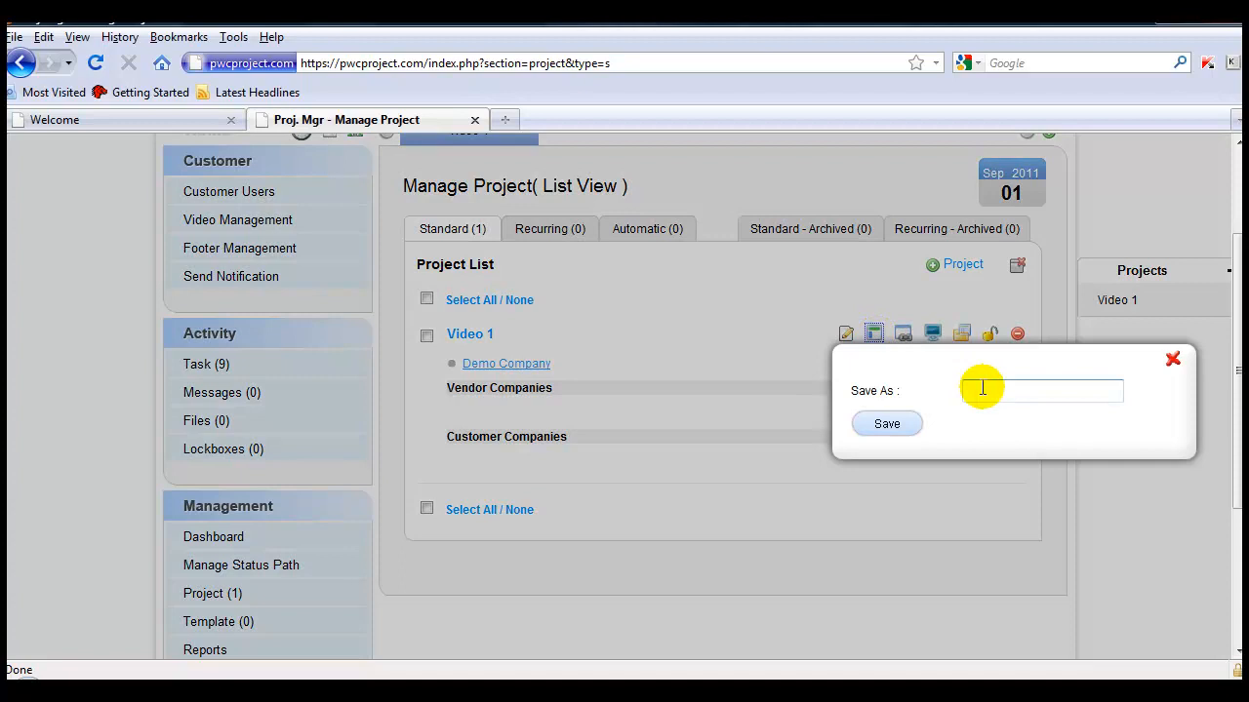
pyautogui.write('Demo Template')
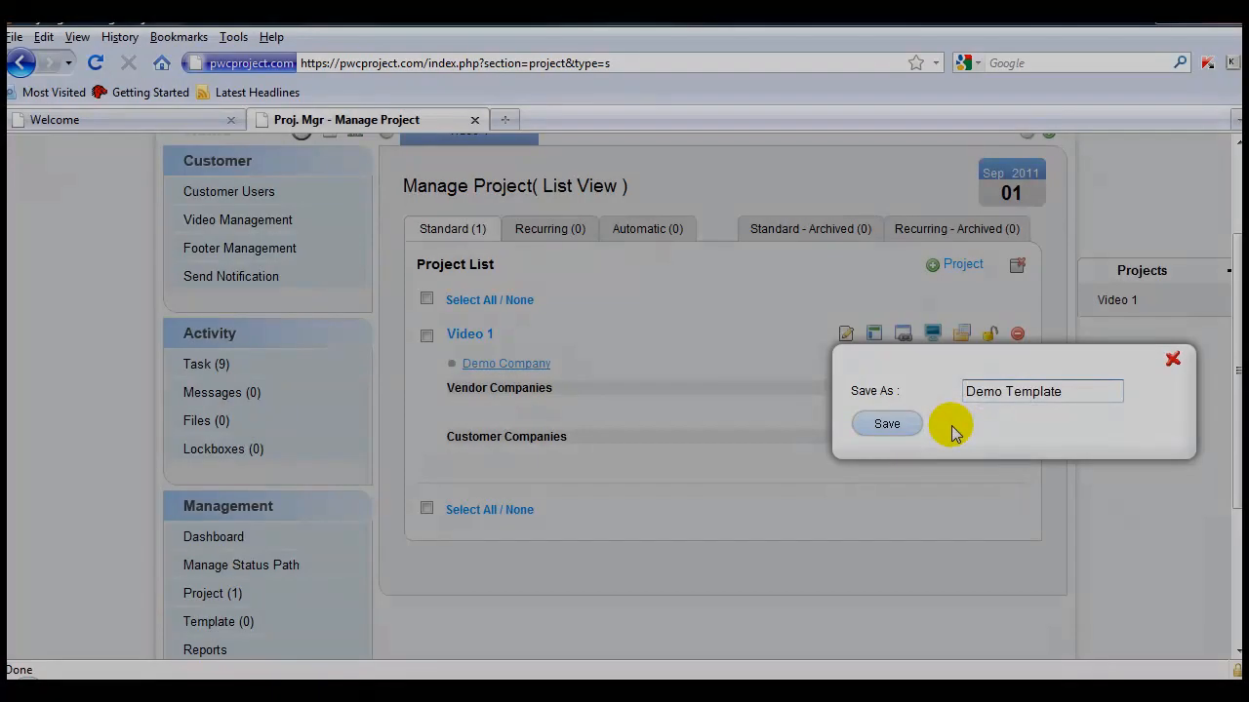
pyautogui.click(886, 424)
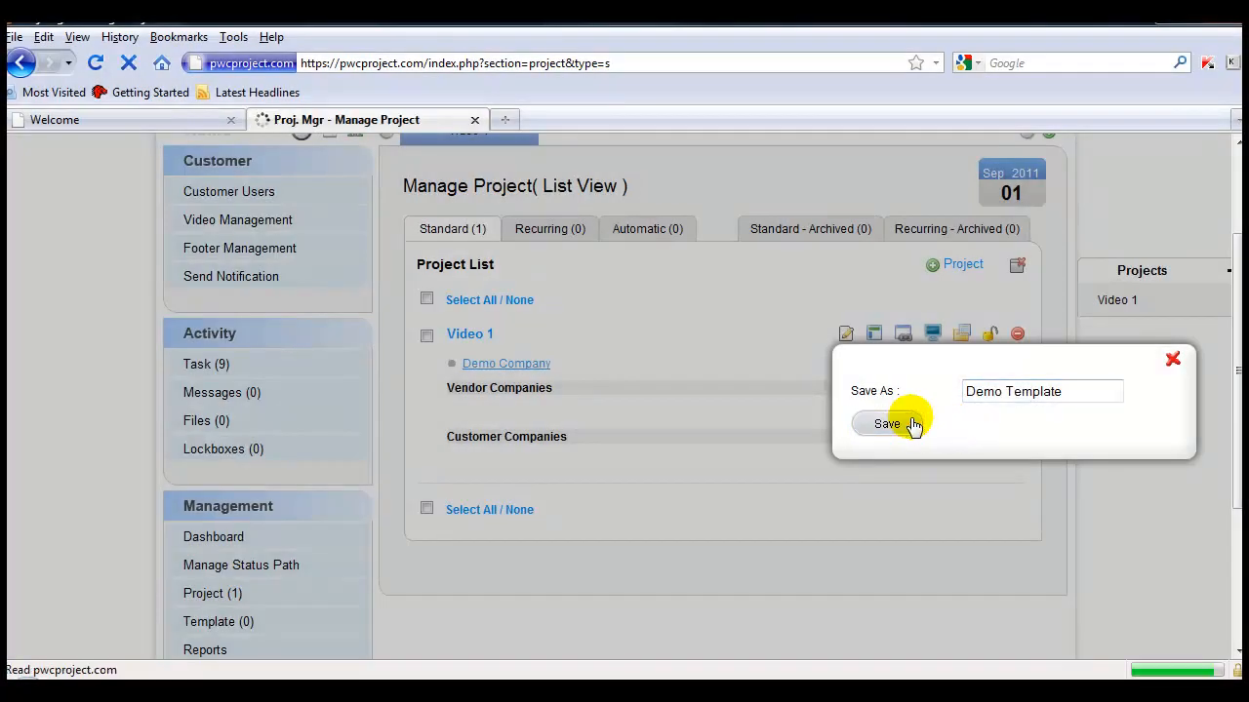
pyautogui.click(886, 423)
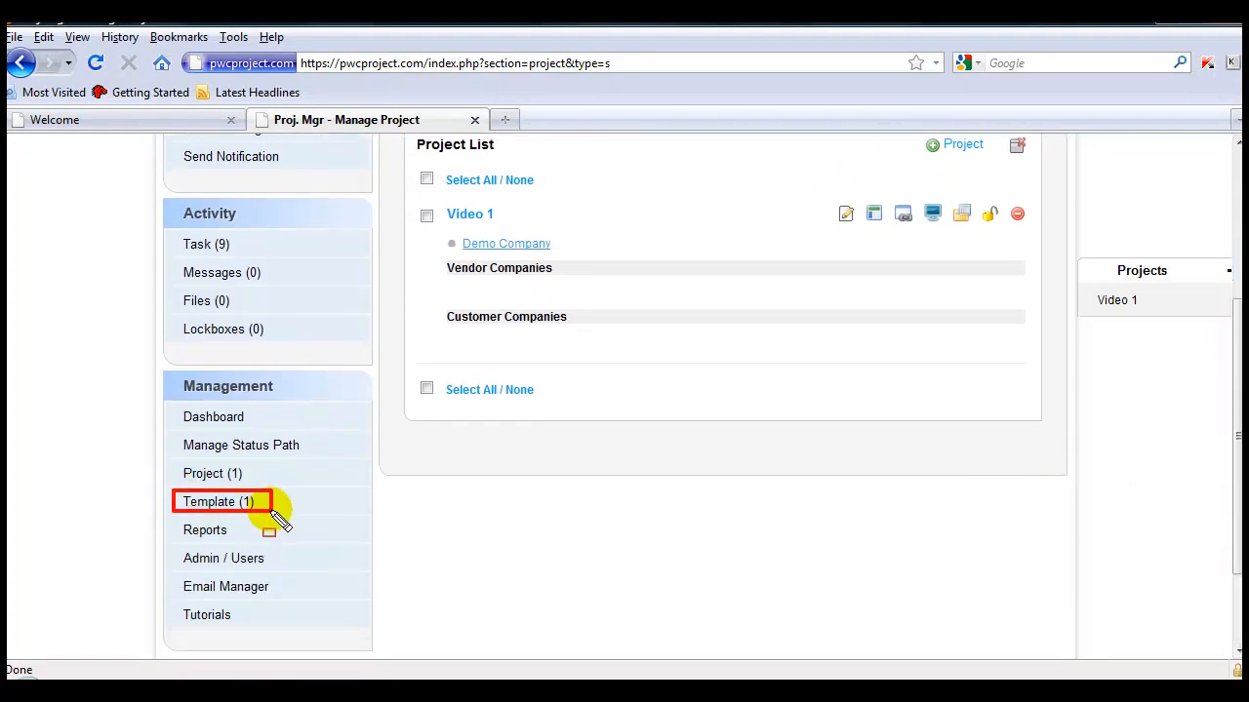
# - Show the Manage Template page listing Demo Template built from Video 1
pyautogui.click(219, 501)
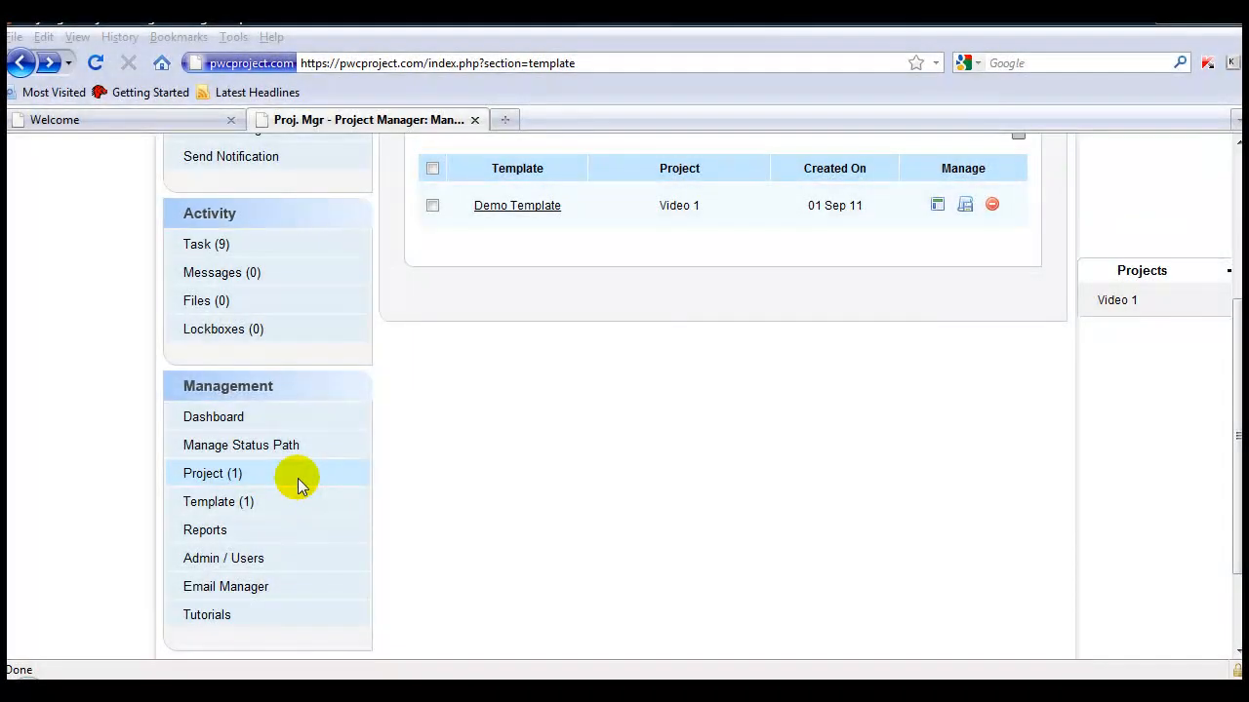
pyautogui.click(217, 501)
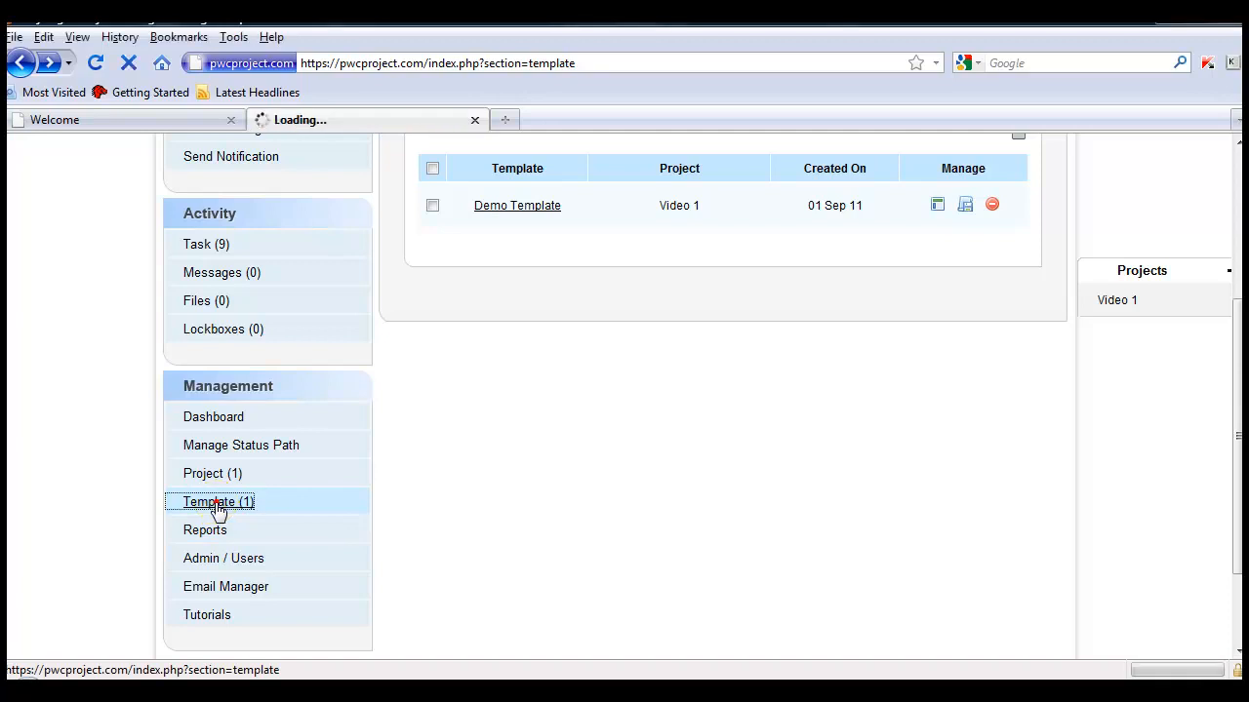
pyautogui.click(218, 501)
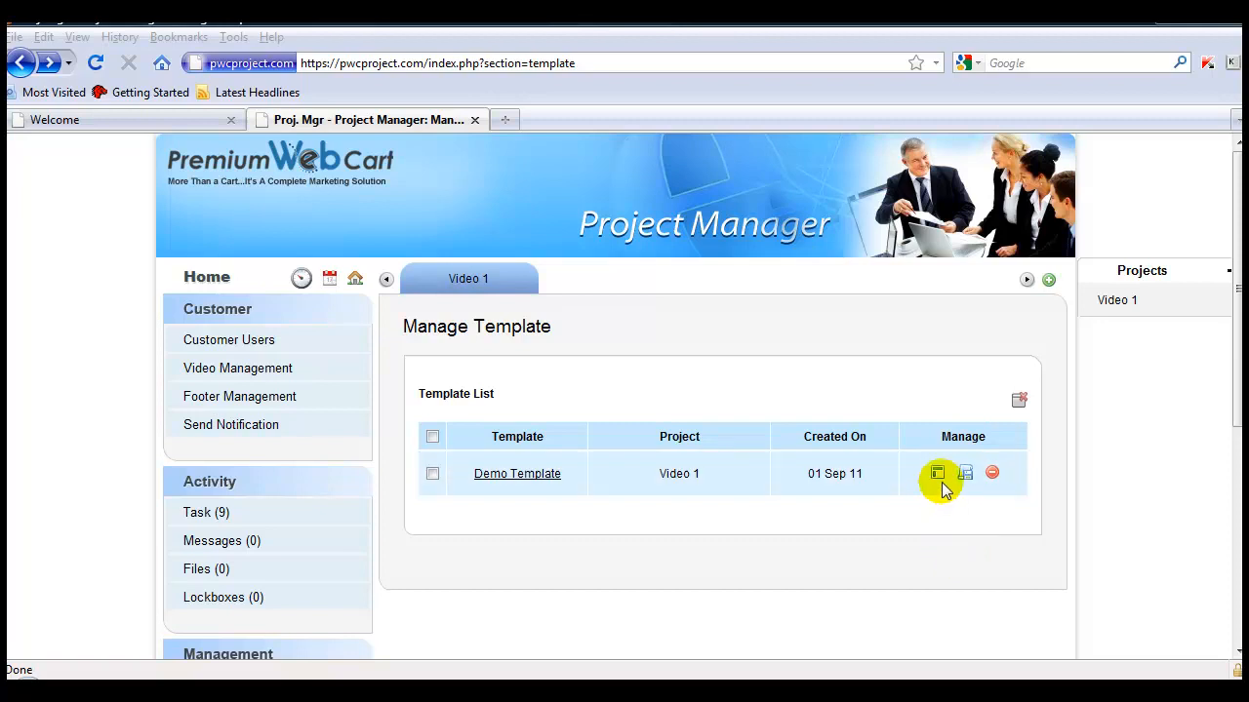
# - Create 'New Proj From Template' from Demo Template with default access granted to all people
pyautogui.click(937, 473)
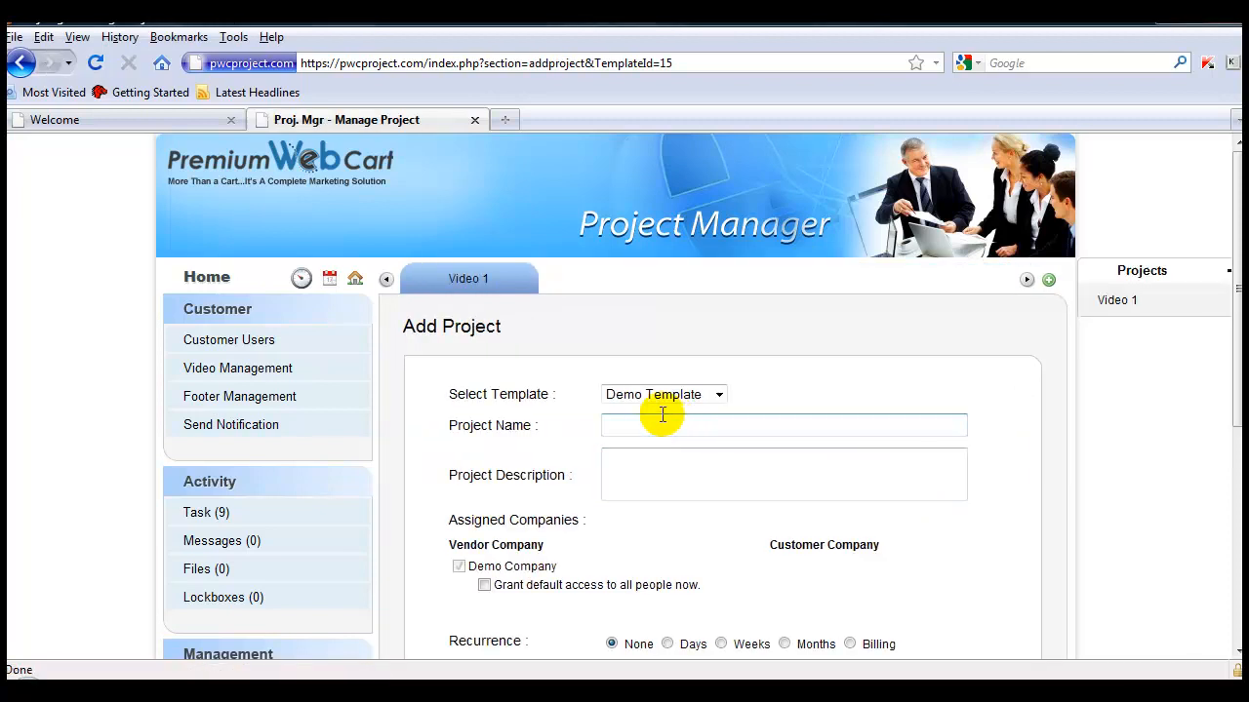
pyautogui.write('New Proj From Template')
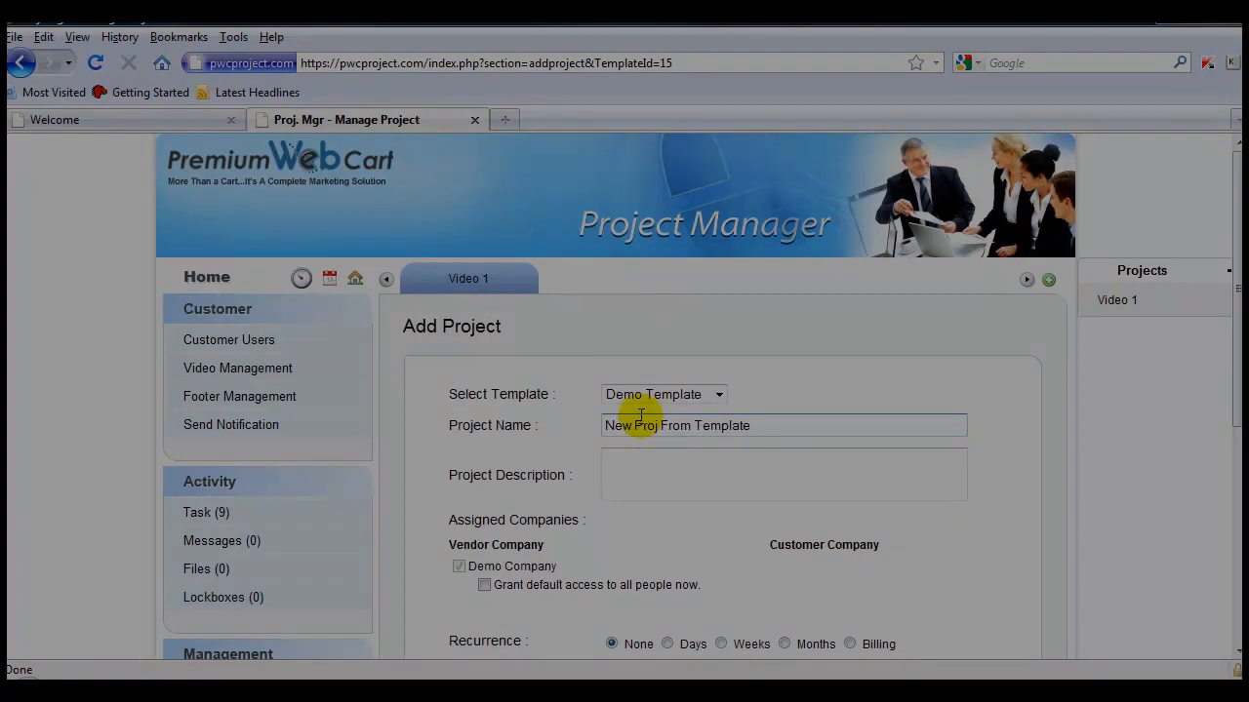
pyautogui.scroll(-3)
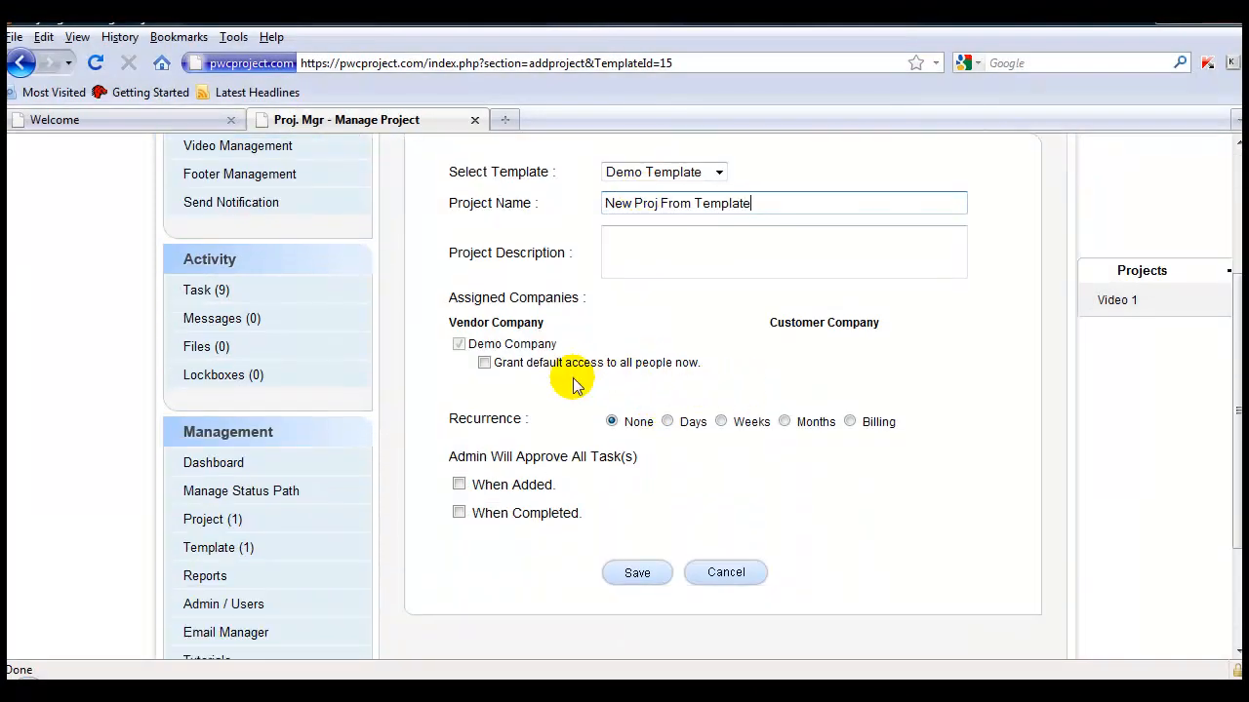
pyautogui.click(483, 362)
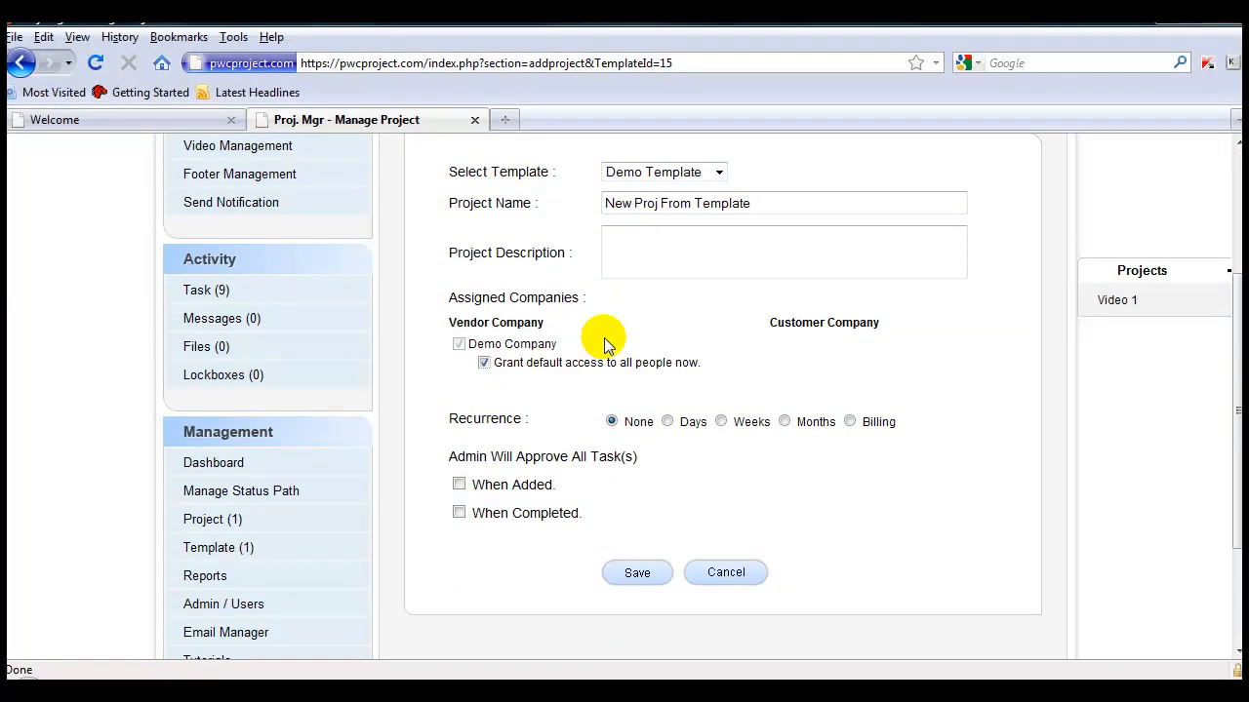
pyautogui.click(637, 572)
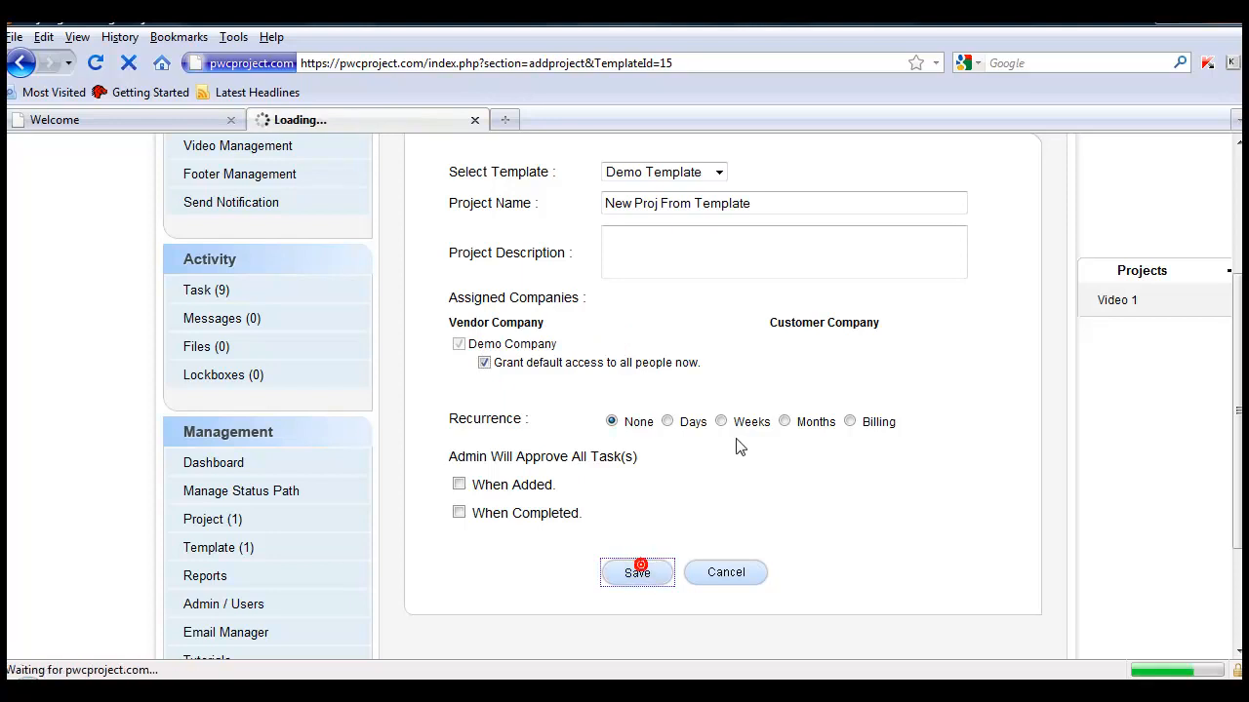
pyautogui.click(637, 571)
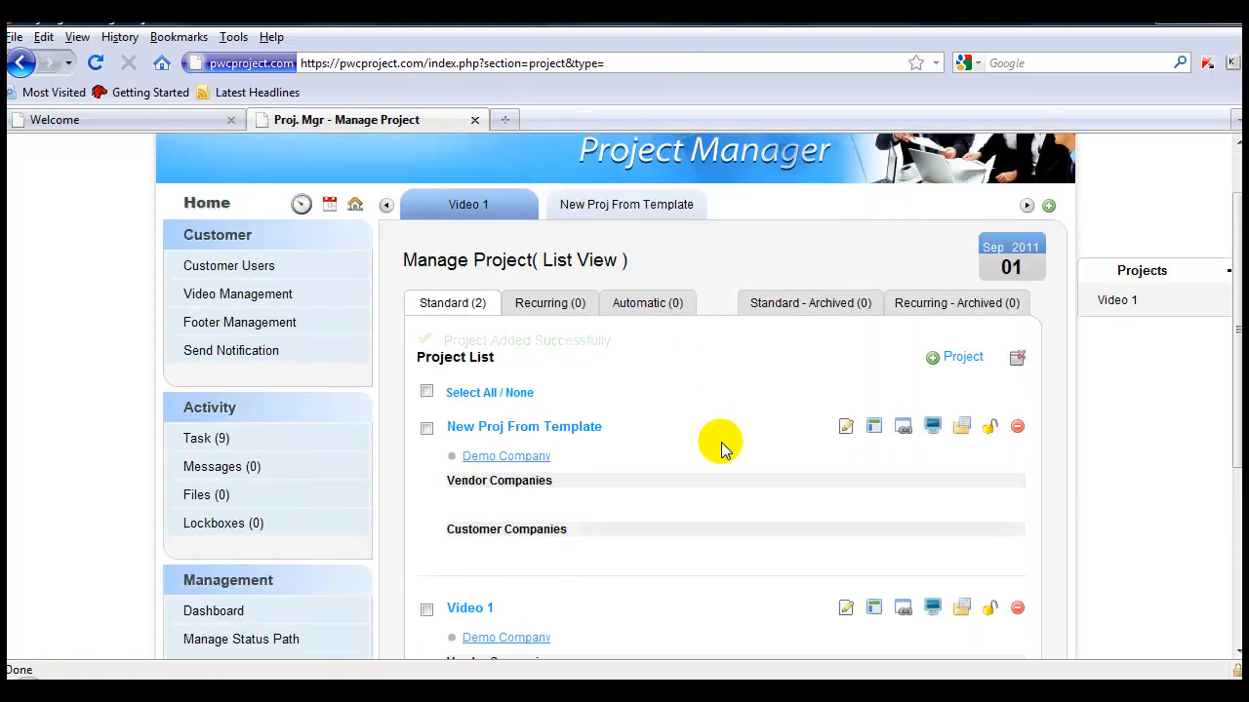
# - Scroll through the project list showing New Proj From Template alongside Video 1
pyautogui.scroll(-3)
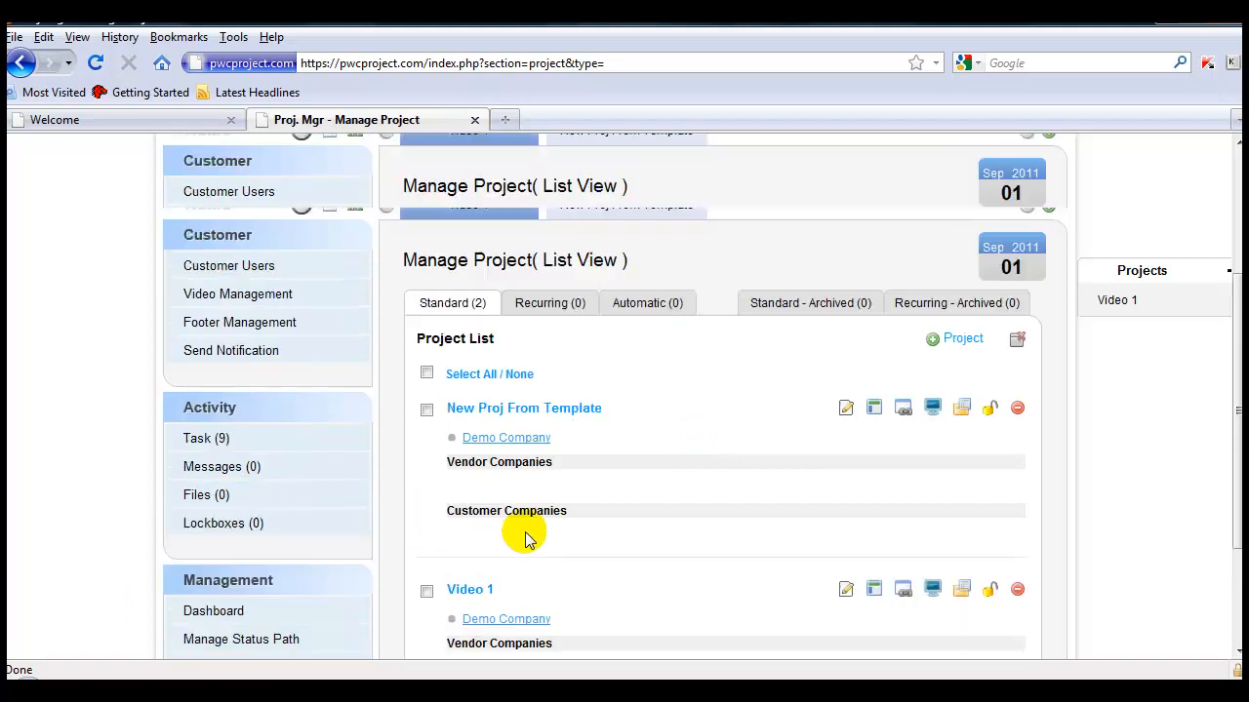
pyautogui.scroll(3)
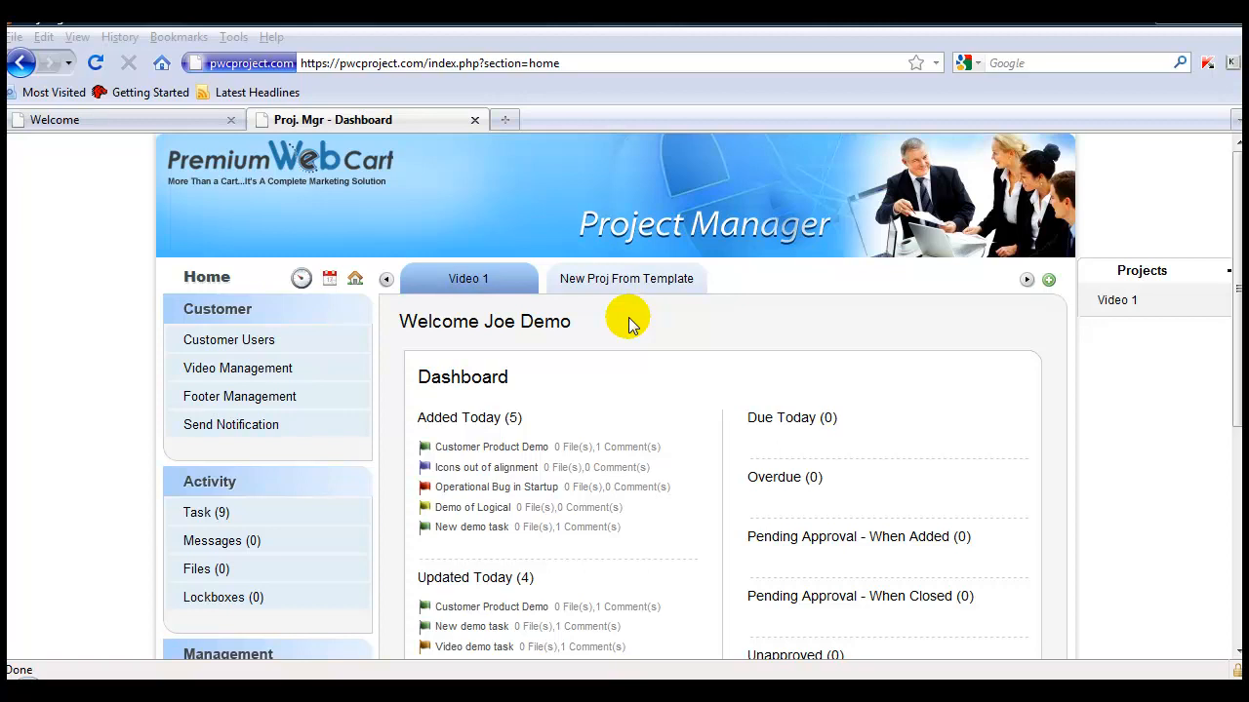
pyautogui.moveTo(627, 283)
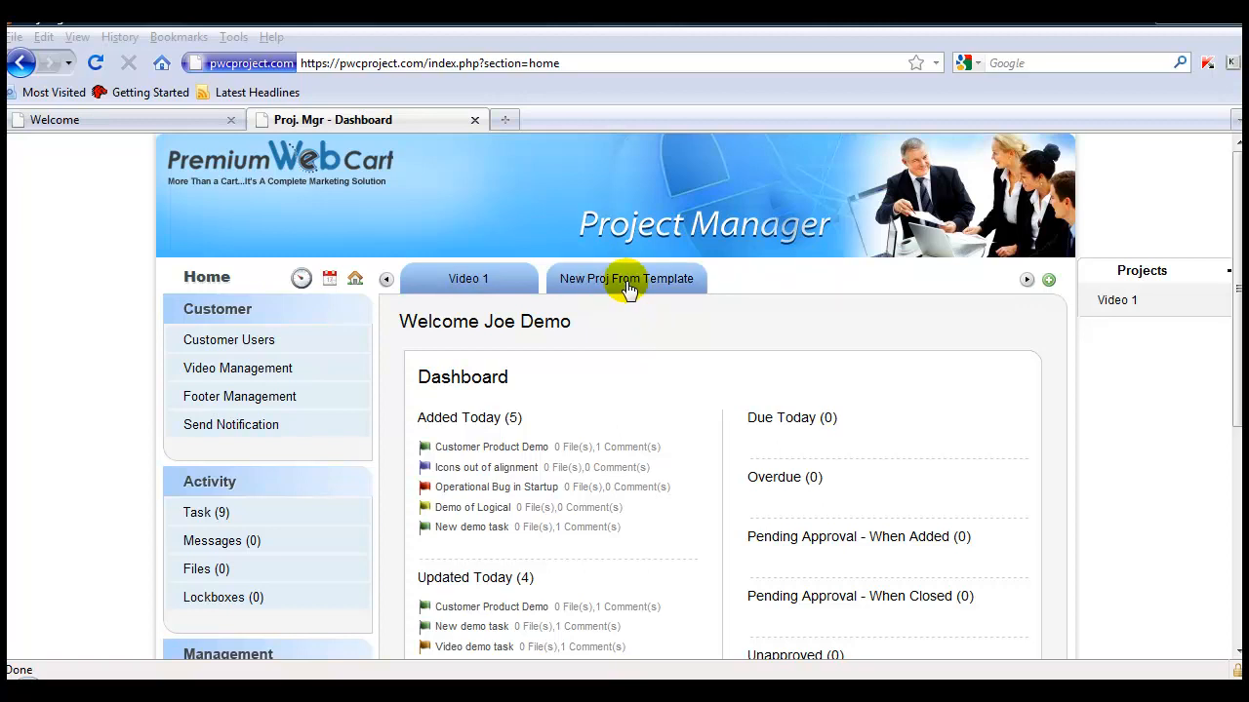
# - Switch to New Proj From Template and expand its copied Logical (4) task list
pyautogui.click(627, 279)
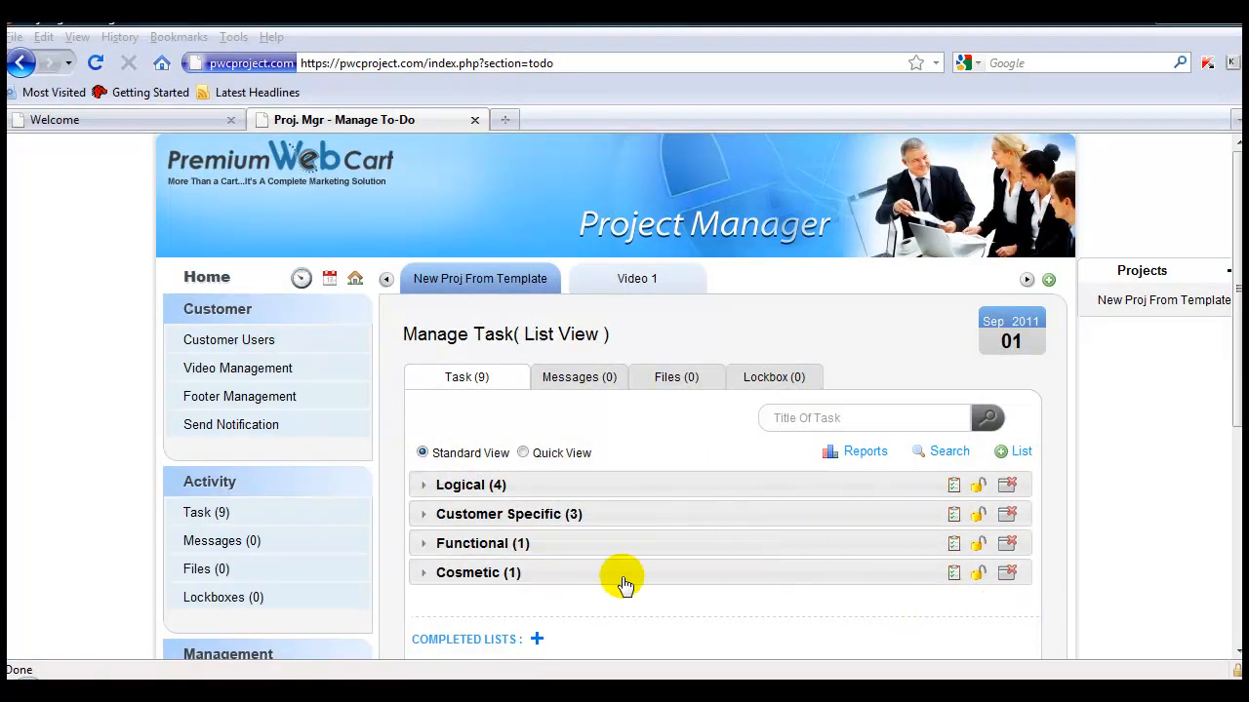
pyautogui.moveTo(468, 488)
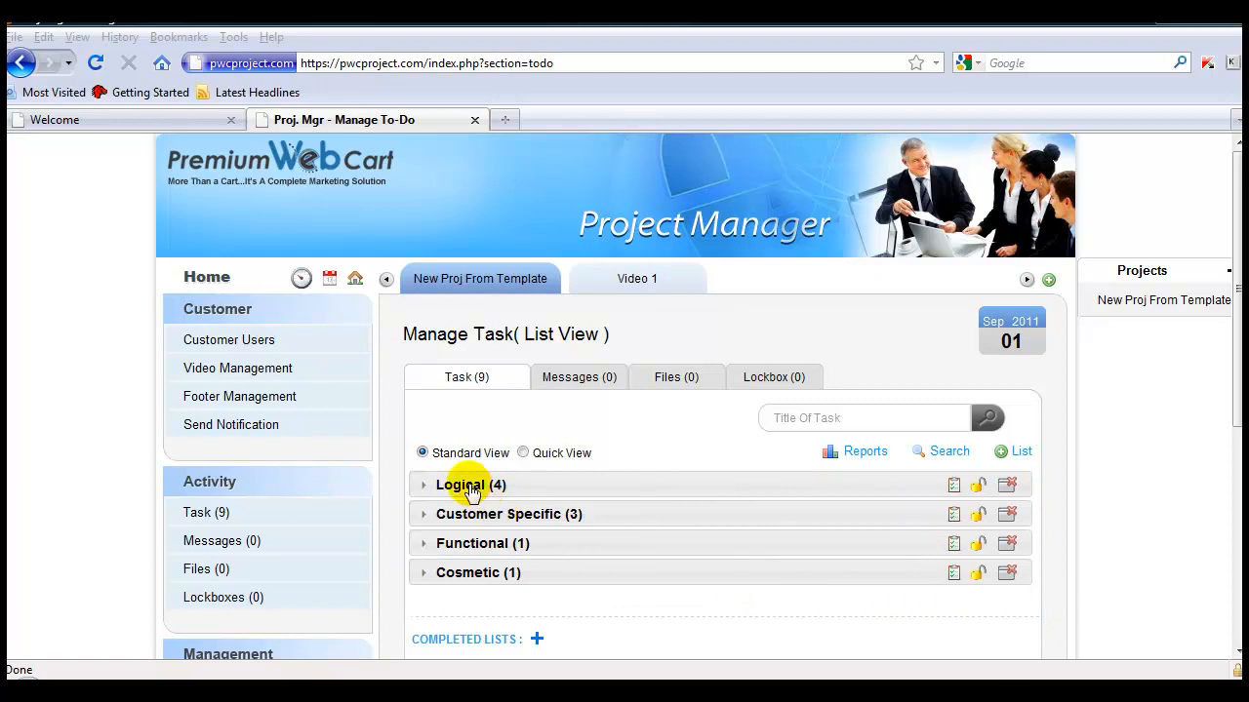
pyautogui.click(424, 485)
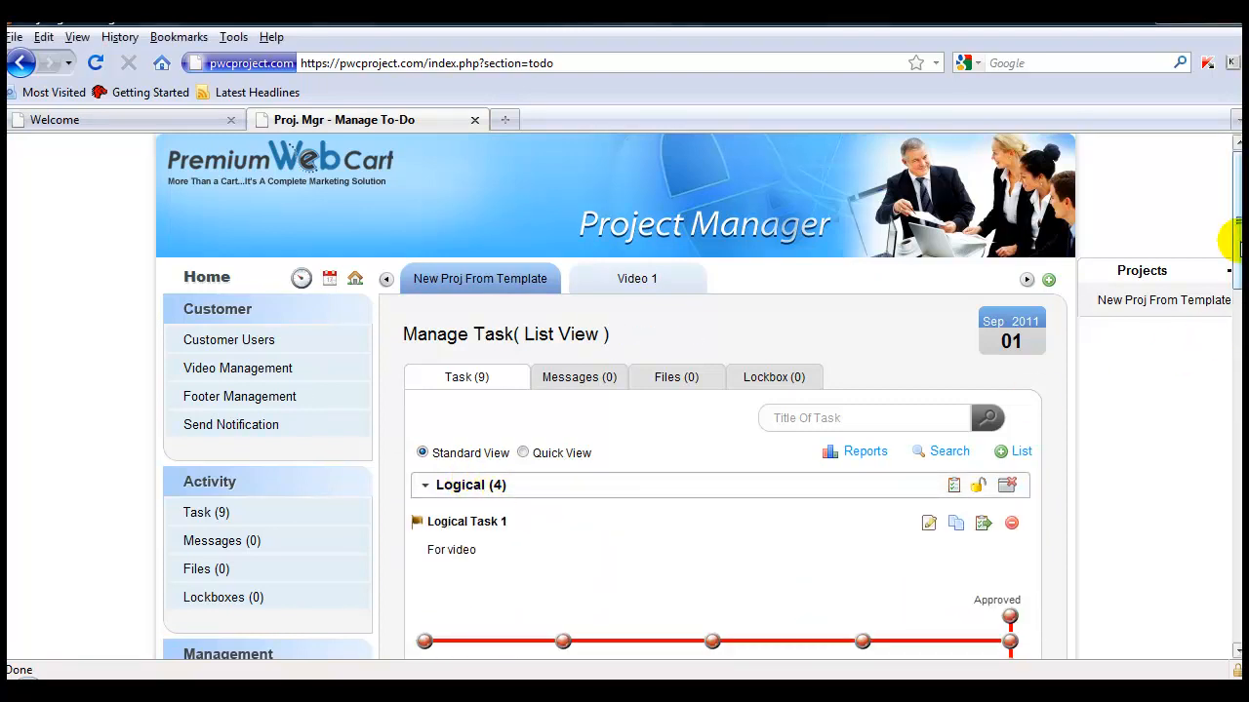
pyautogui.scroll(-3)
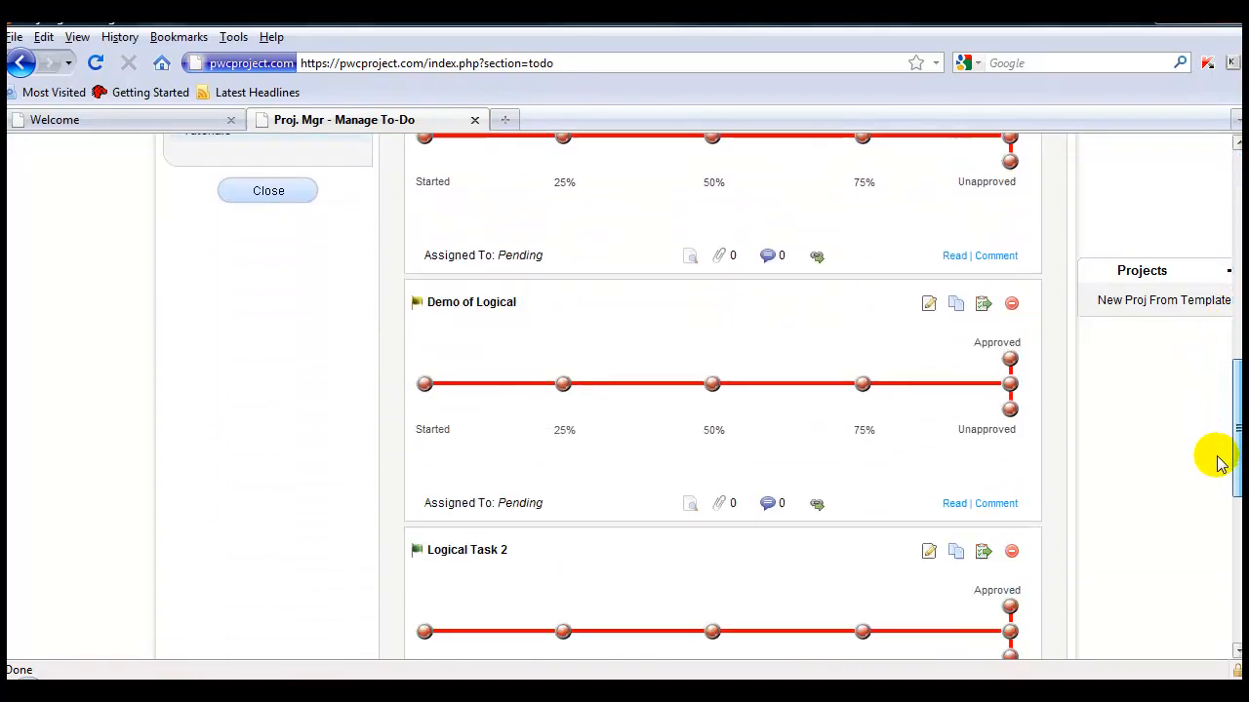